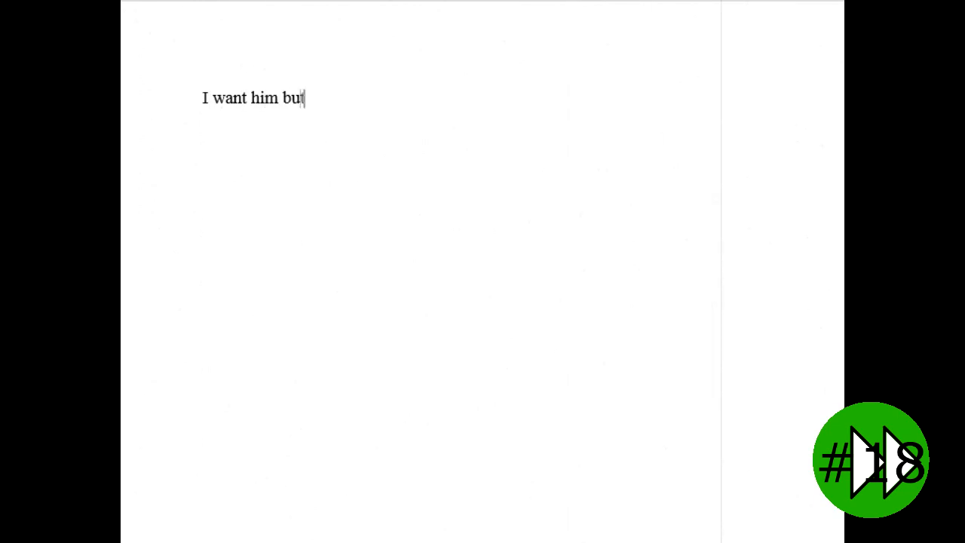
type("we're not right. I want him. I love him I love him I love")
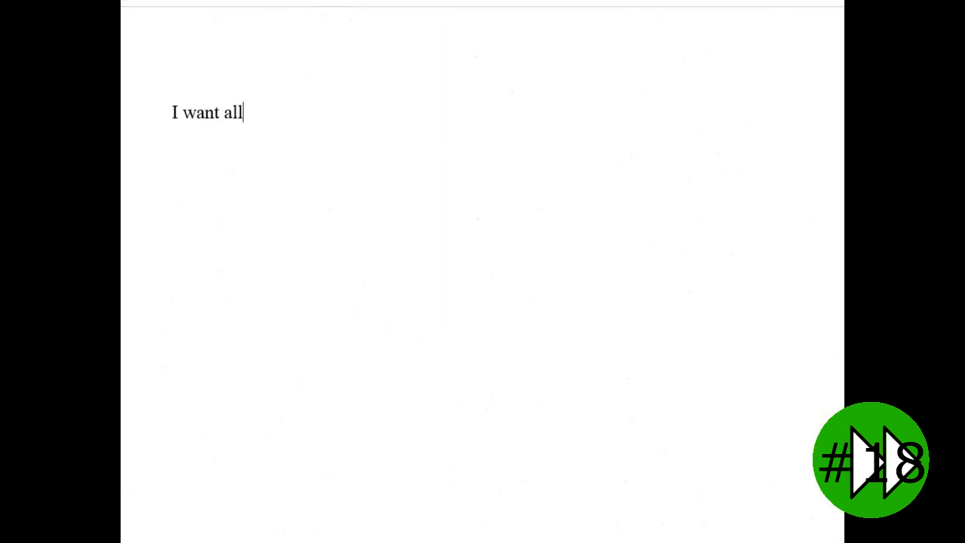
type("that is not mine. I want him, but we’re not right.")
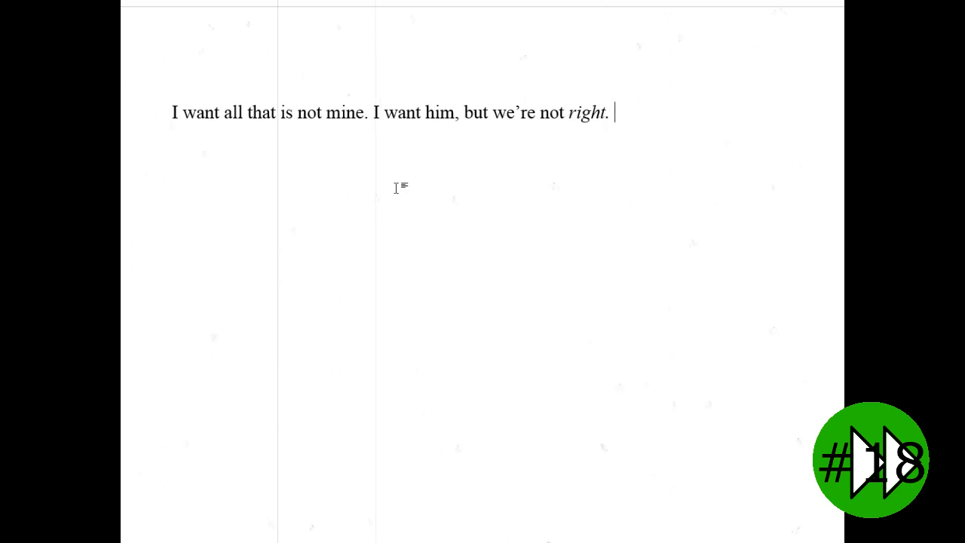
type("I love him I love him I love him I love hi")
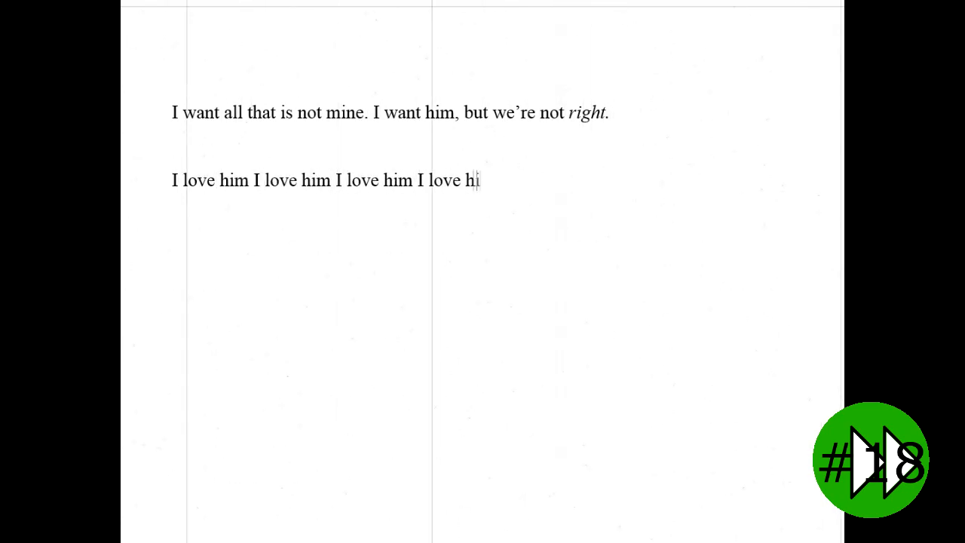